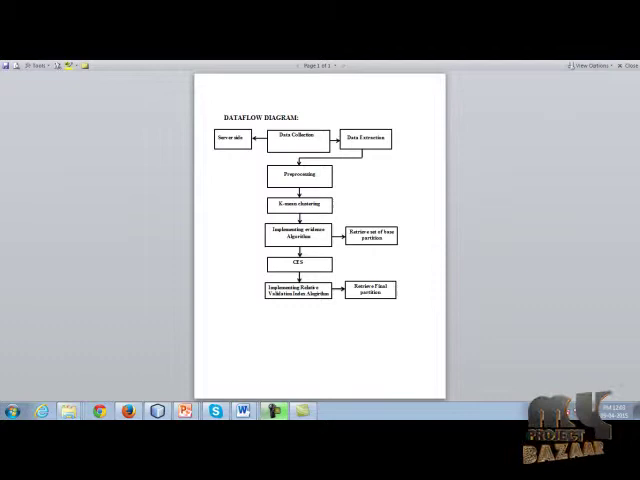
- Leave the Word data flow diagram and bring up the cluster ensemble project in NetBeans
{"action": "left_click", "coordinate": [184, 410]}
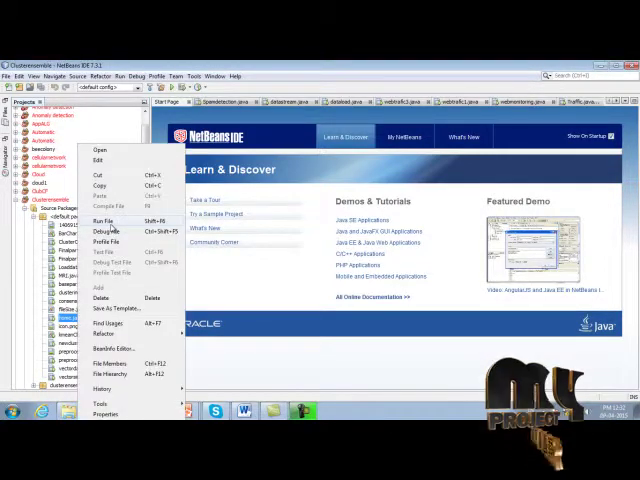
- Run the application, browse to the dataset in the Clusterensemble folder, and load it into the table
{"action": "left_click", "coordinate": [104, 220]}
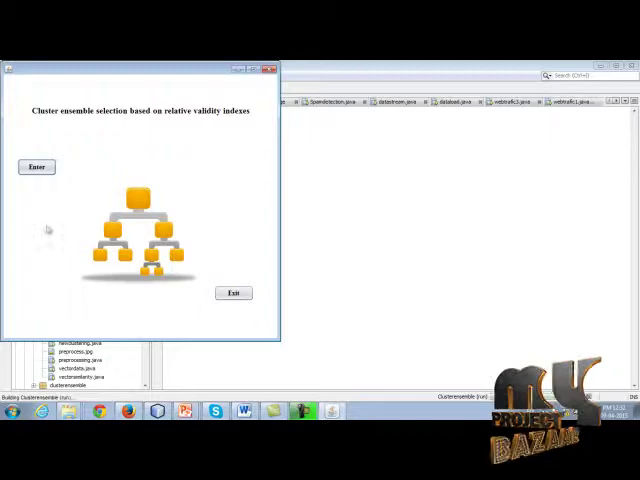
{"action": "mouse_move", "coordinate": [112, 292]}
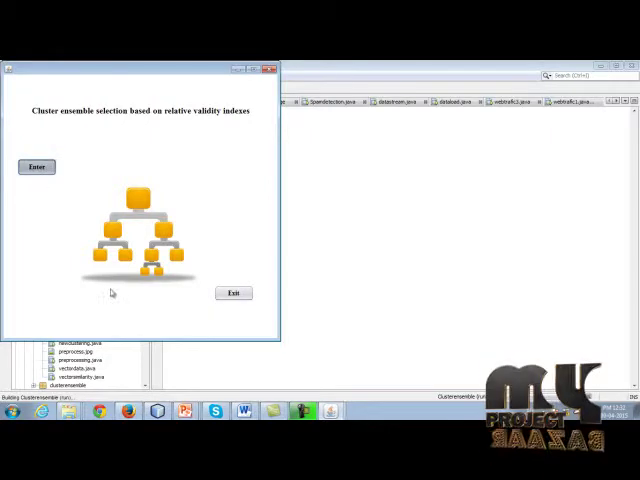
{"action": "left_click", "coordinate": [36, 166]}
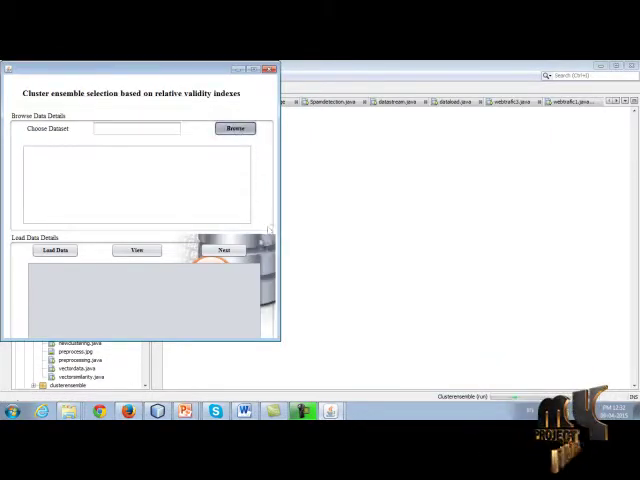
{"action": "left_click", "coordinate": [234, 128]}
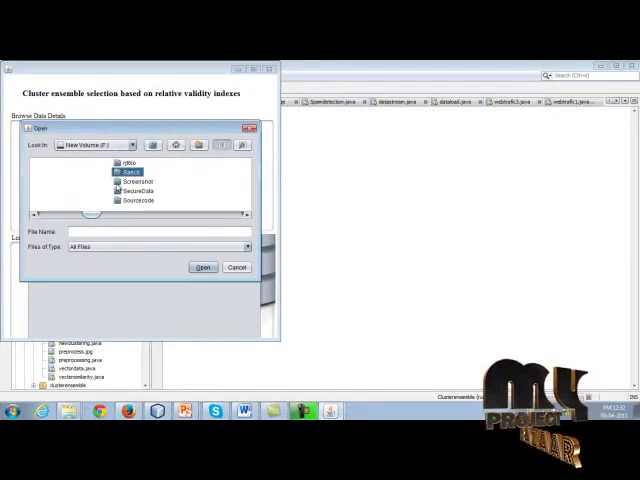
{"action": "double_click", "coordinate": [132, 170]}
{"action": "type", "text": "Coding.rar"}
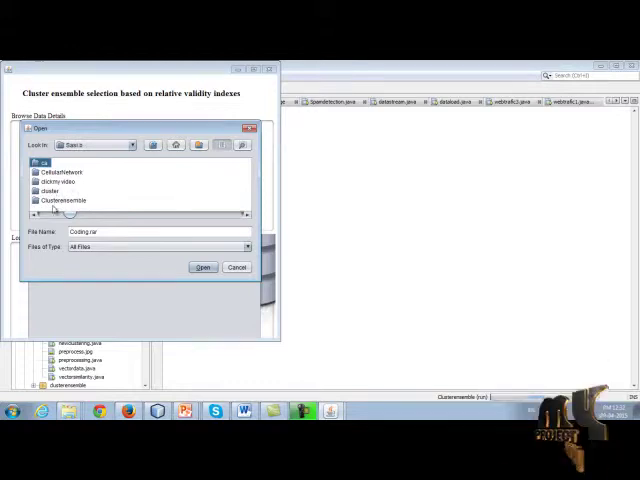
{"action": "double_click", "coordinate": [62, 200]}
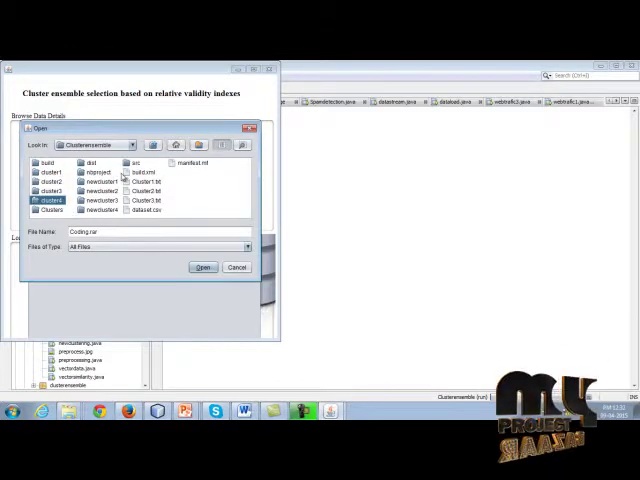
{"action": "mouse_move", "coordinate": [160, 210]}
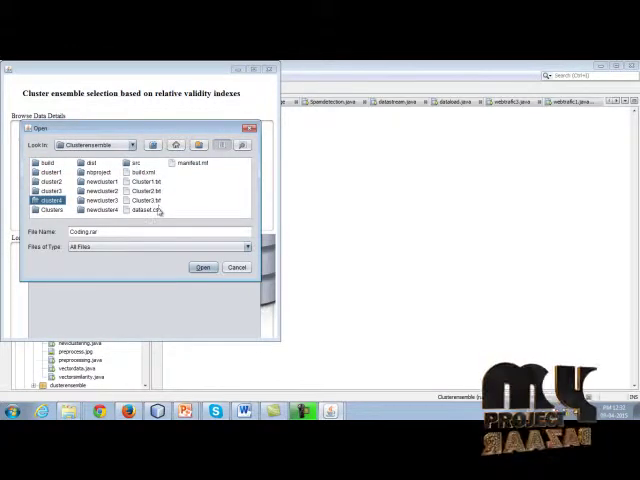
{"action": "left_click", "coordinate": [202, 268]}
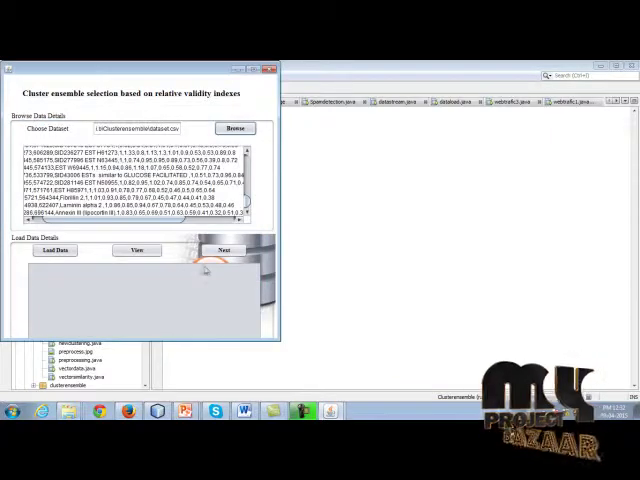
{"action": "left_click", "coordinate": [54, 250]}
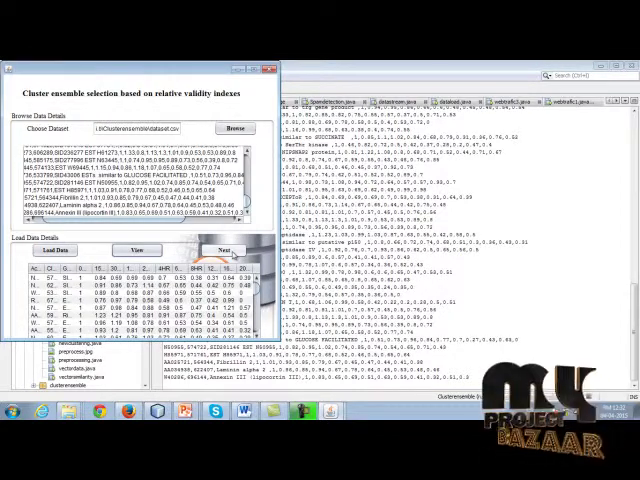
- Display the raw data and run preprocessing on it, confirming the completion messages
{"action": "left_click", "coordinate": [240, 252]}
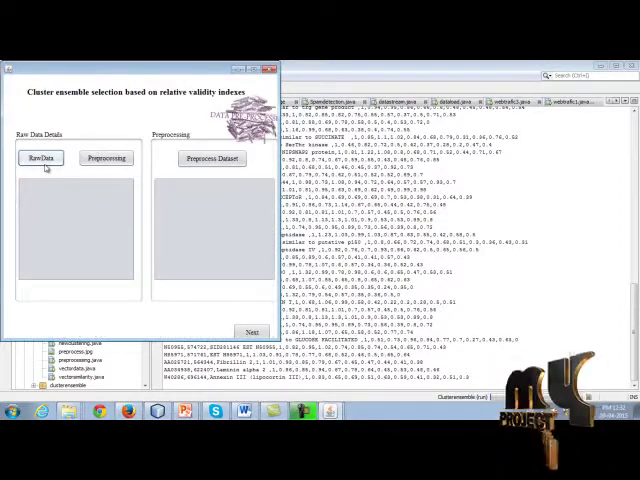
{"action": "left_click", "coordinate": [42, 158]}
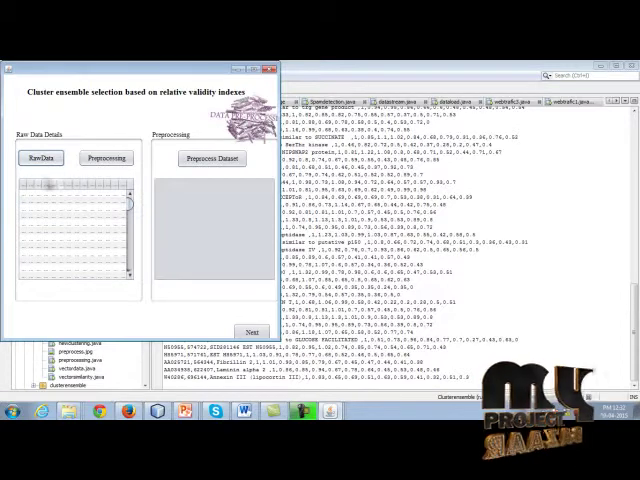
{"action": "left_click", "coordinate": [40, 158]}
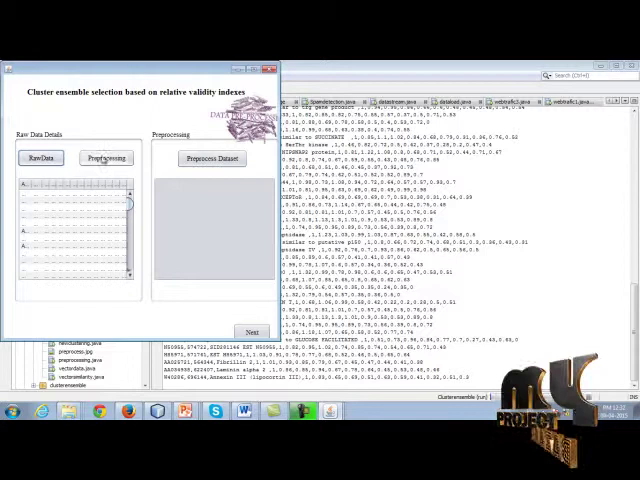
{"action": "left_click", "coordinate": [104, 156]}
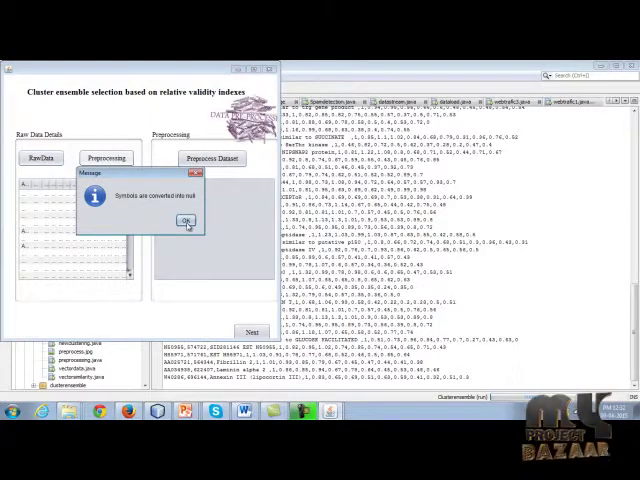
{"action": "left_click", "coordinate": [184, 220]}
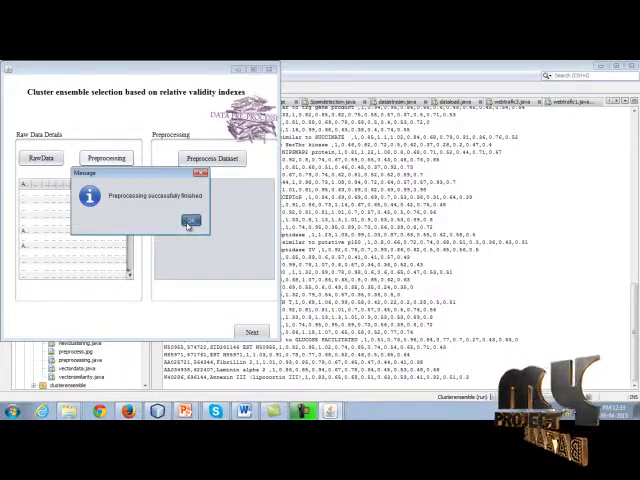
{"action": "left_click", "coordinate": [188, 220]}
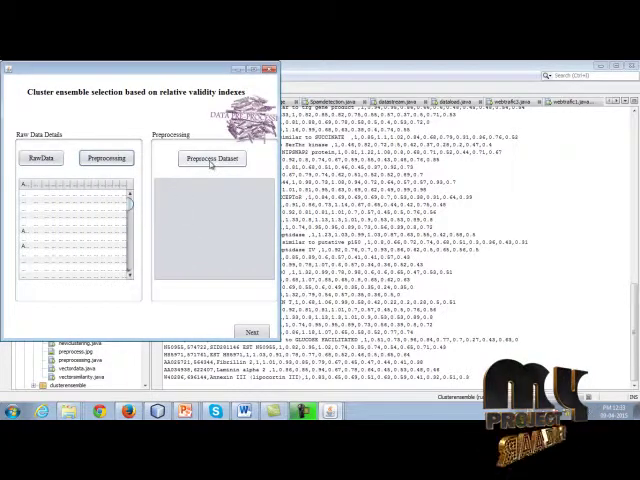
- Produce the preprocessed dataset table and continue to the next processing step
{"action": "left_click", "coordinate": [212, 158]}
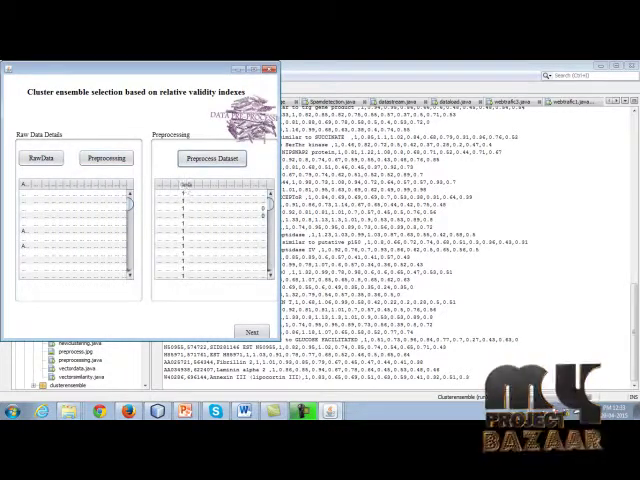
{"action": "left_click", "coordinate": [212, 158]}
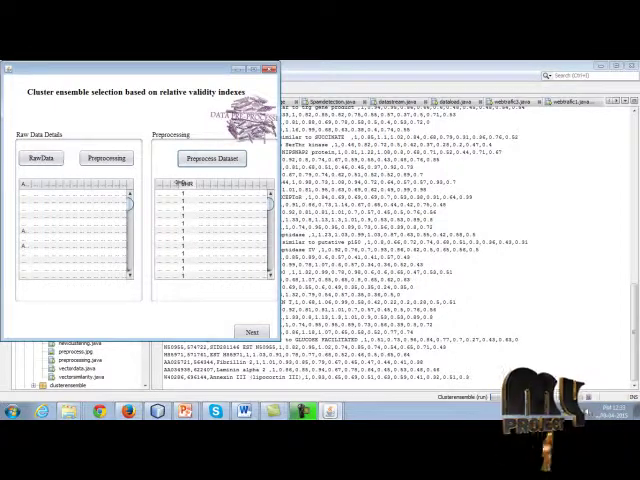
{"action": "left_click", "coordinate": [210, 158]}
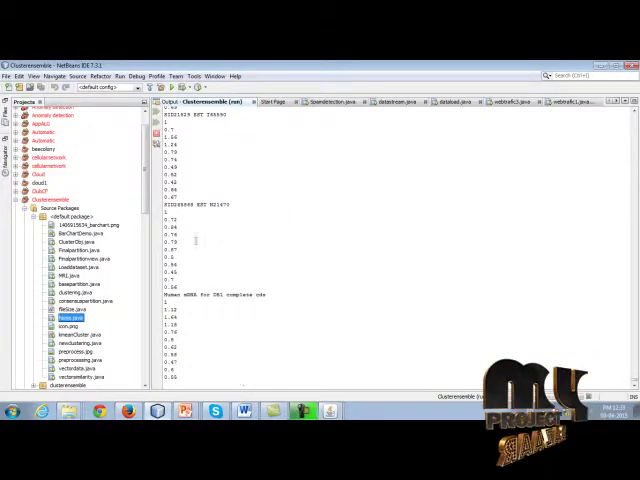
- Review the calculation results in the Output window and confirm the message to reach the base partition screen
{"action": "scroll", "scroll_direction": "down", "scroll_amount": 3}
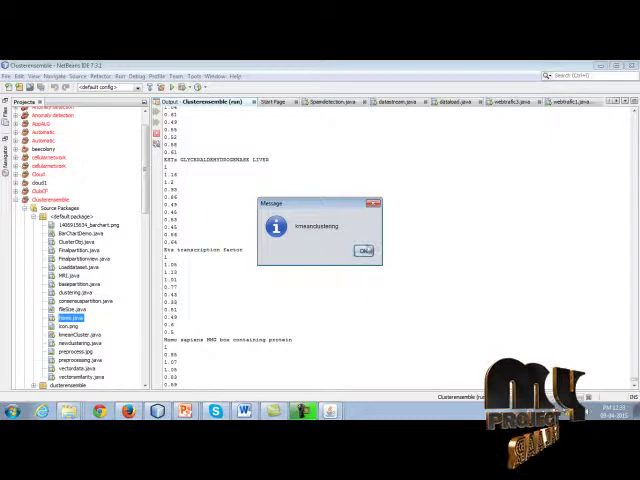
{"action": "left_click", "coordinate": [364, 250]}
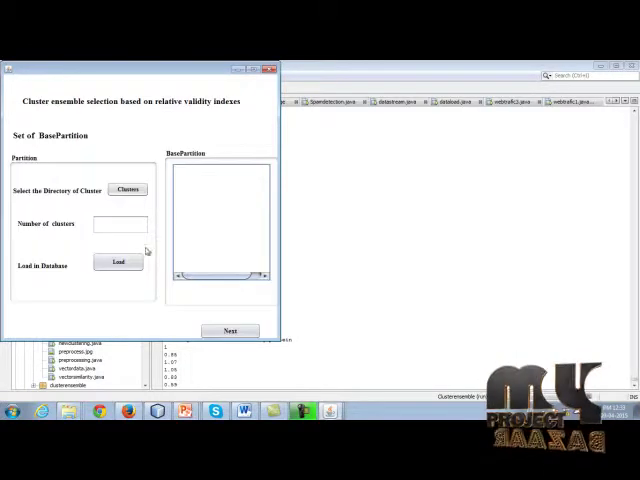
- Choose the Clusters folder, load the base partitions into the database, and advance to the vector screen
{"action": "left_click", "coordinate": [128, 188]}
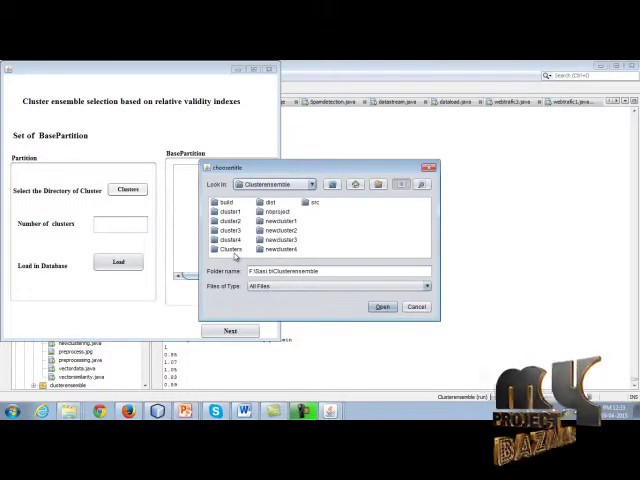
{"action": "left_click", "coordinate": [228, 248]}
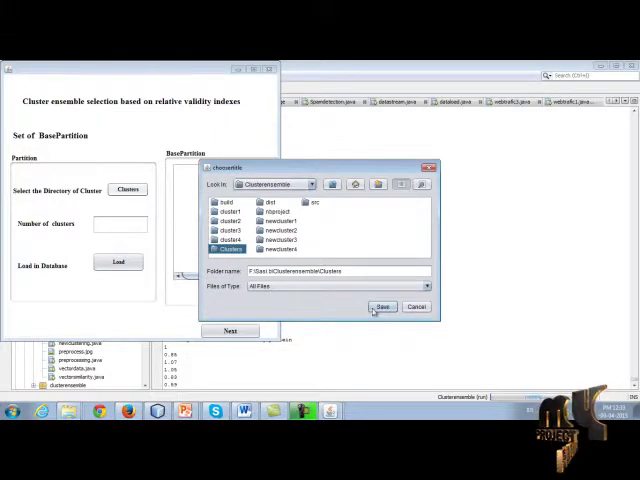
{"action": "left_click", "coordinate": [380, 306]}
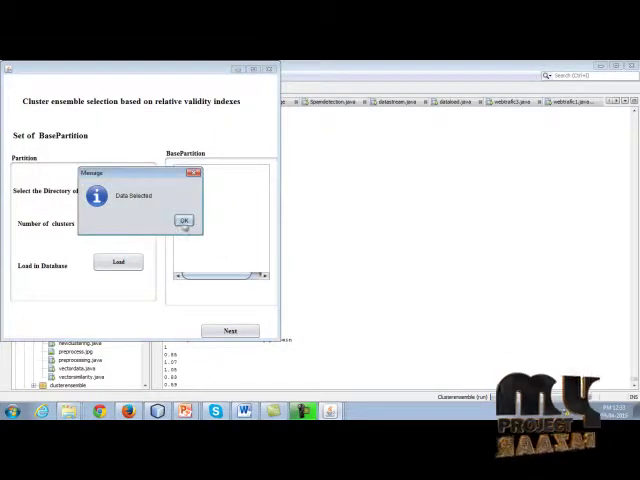
{"action": "left_click", "coordinate": [184, 220]}
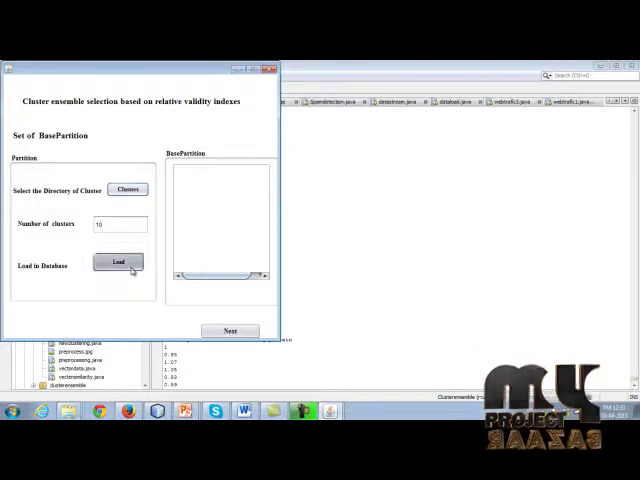
{"action": "left_click", "coordinate": [116, 262]}
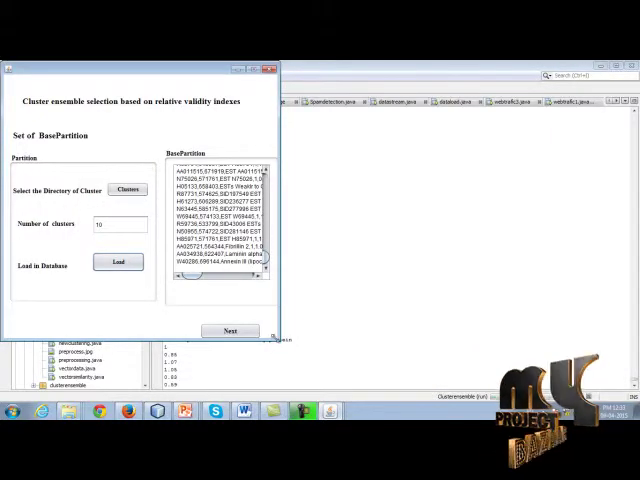
{"action": "left_click", "coordinate": [230, 330]}
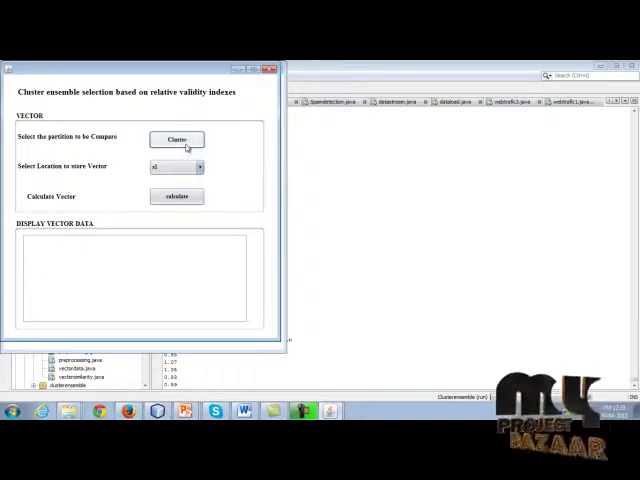
- Select the partition file to compare and confirm its completion message
{"action": "left_click", "coordinate": [176, 140]}
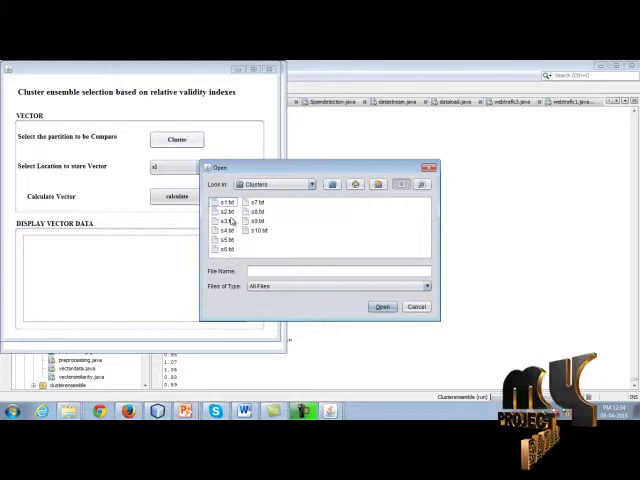
{"action": "left_click", "coordinate": [222, 200]}
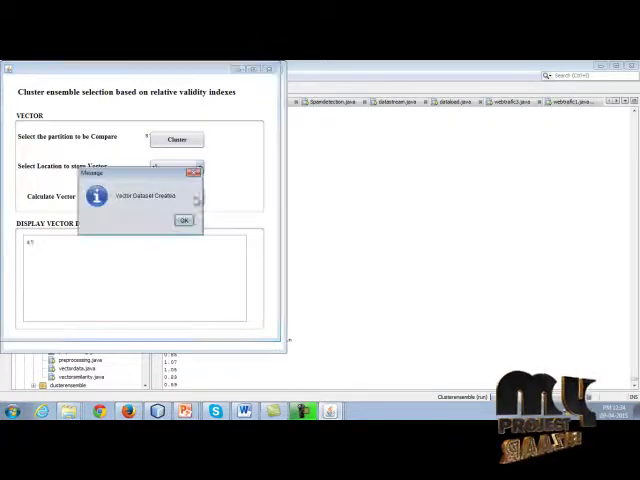
{"action": "left_click", "coordinate": [184, 220]}
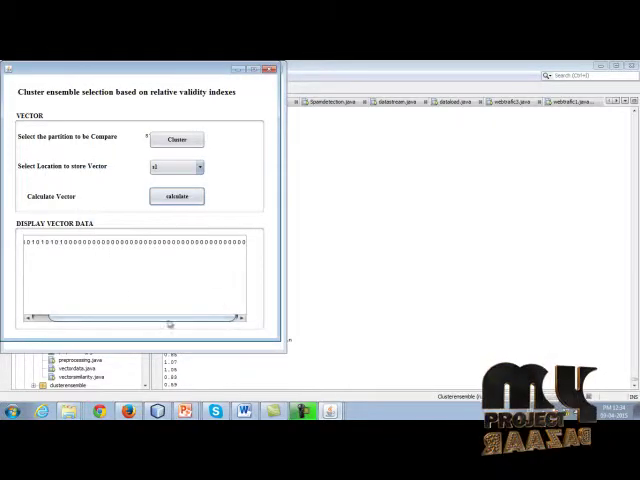
{"action": "left_click", "coordinate": [274, 64]}
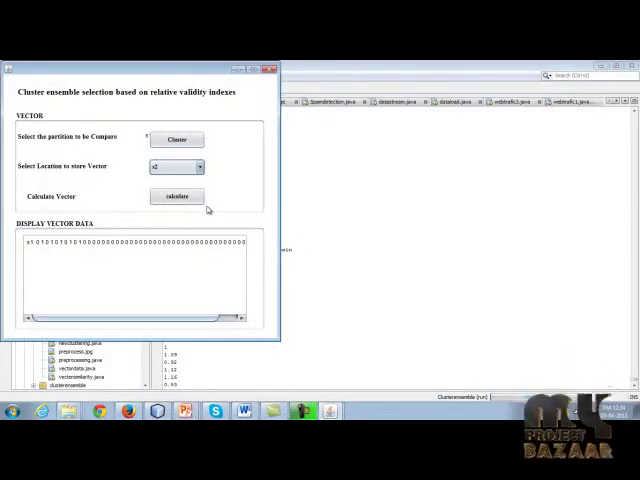
- Pick a storage location, calculate the document vectors, and move on to vector similarity
{"action": "left_click", "coordinate": [176, 196]}
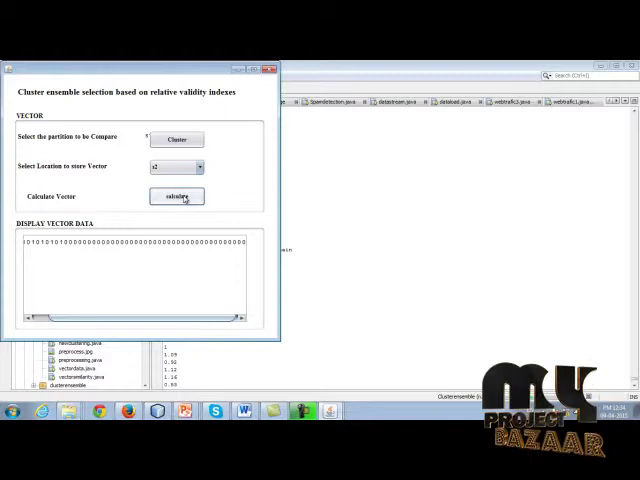
{"action": "left_click", "coordinate": [176, 196]}
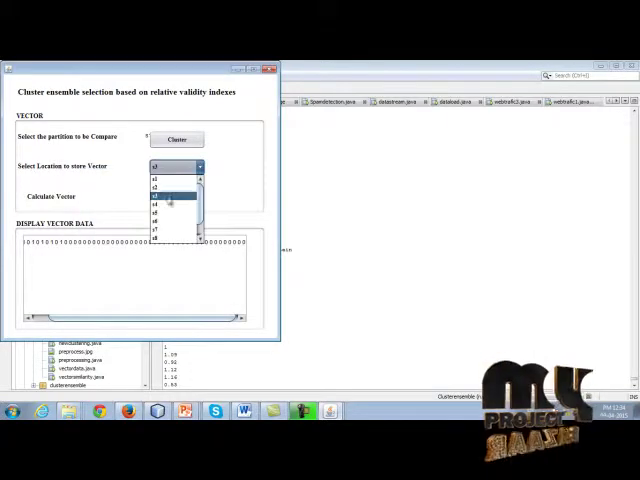
{"action": "left_click", "coordinate": [164, 194]}
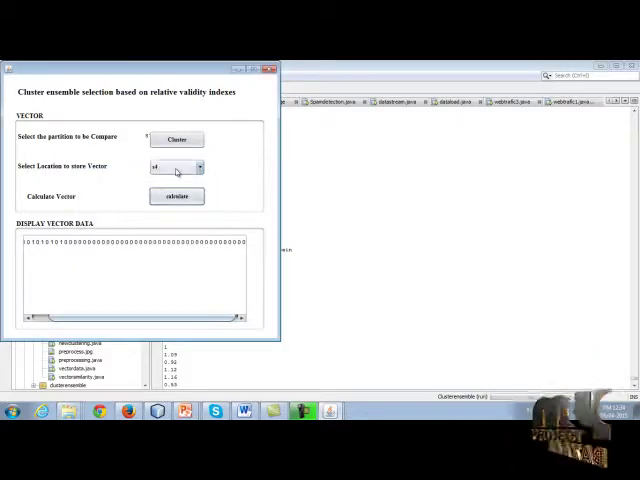
{"action": "left_click", "coordinate": [176, 196]}
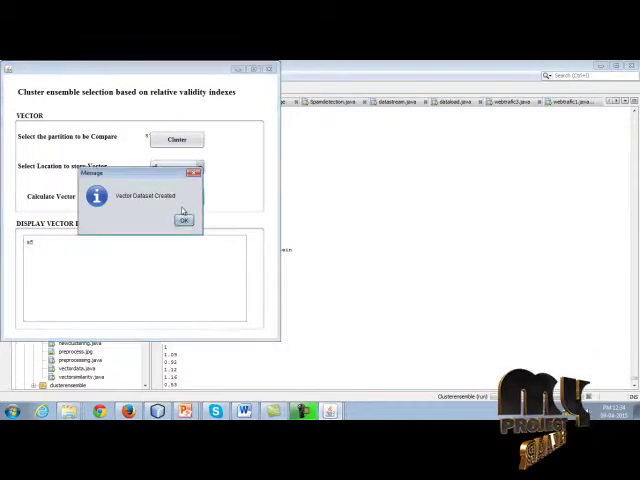
{"action": "left_click", "coordinate": [184, 220]}
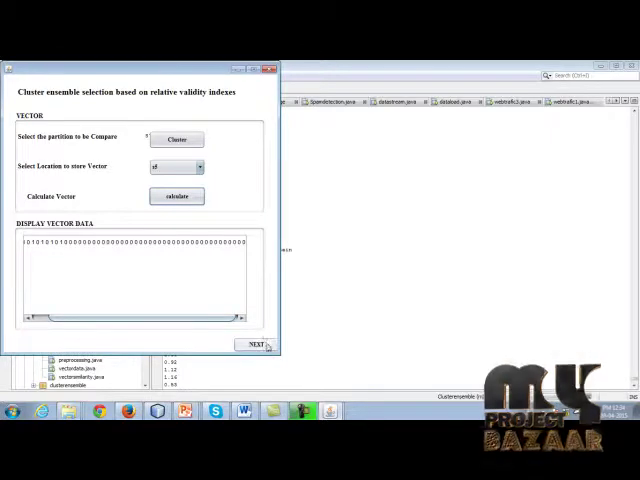
{"action": "left_click", "coordinate": [256, 344]}
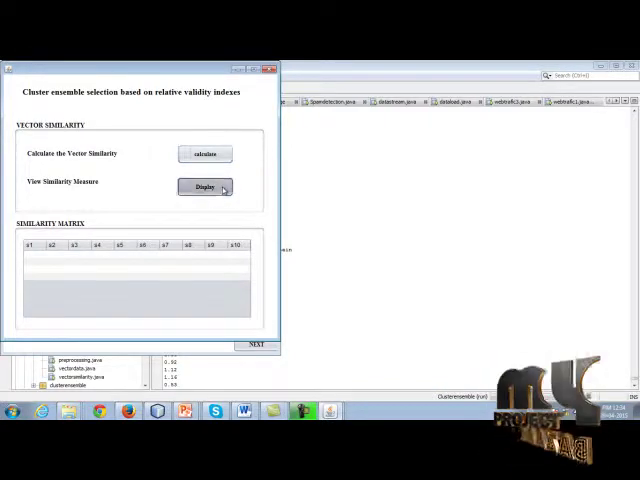
- Build the ensemble for cluster1, display the cluster objects, and proceed to the consensus partition step
{"action": "left_click", "coordinate": [204, 188]}
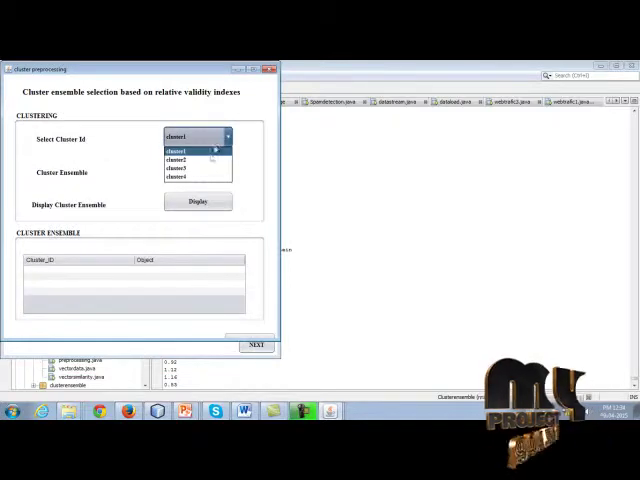
{"action": "left_click", "coordinate": [198, 200]}
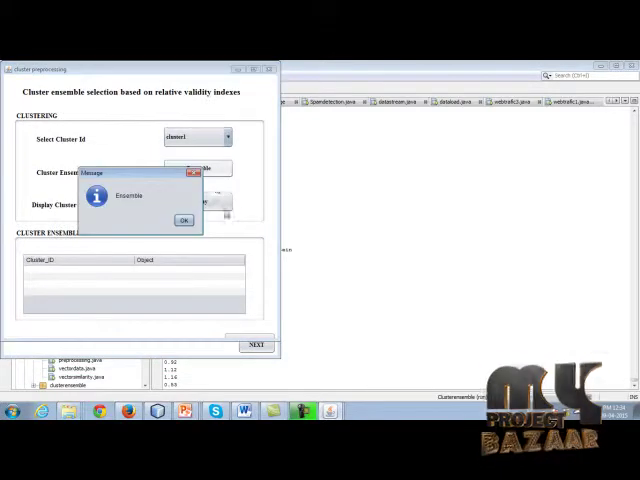
{"action": "left_click", "coordinate": [184, 220]}
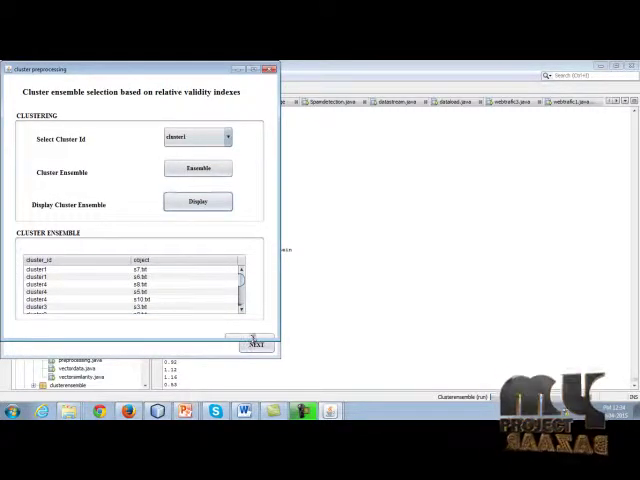
{"action": "left_click", "coordinate": [256, 344]}
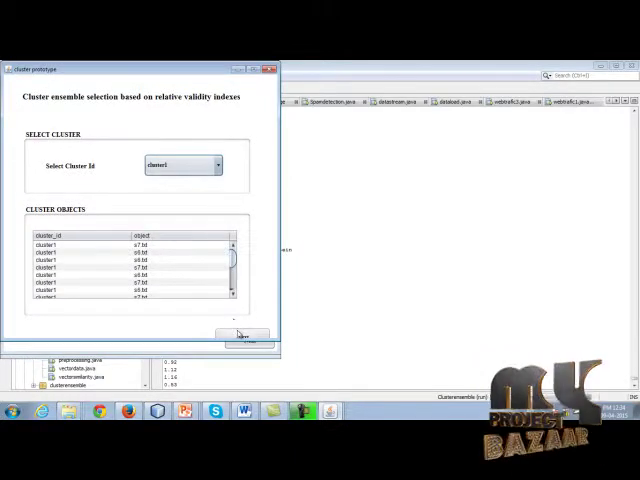
{"action": "left_click", "coordinate": [242, 336]}
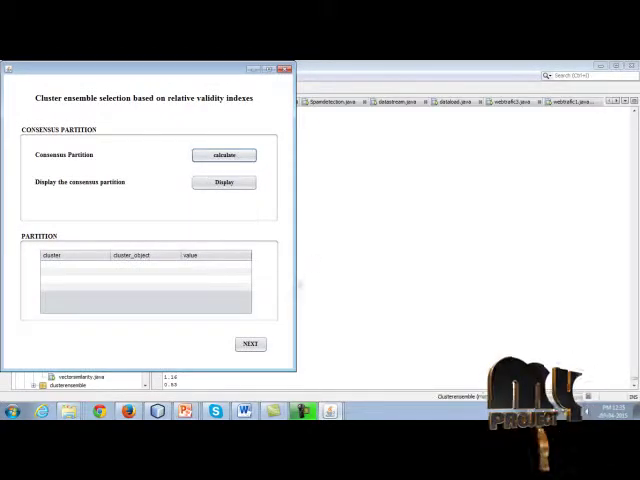
- Calculate the consensus partition and per-cluster MRI values, view them, and advance to relative value indexes
{"action": "left_click", "coordinate": [224, 182]}
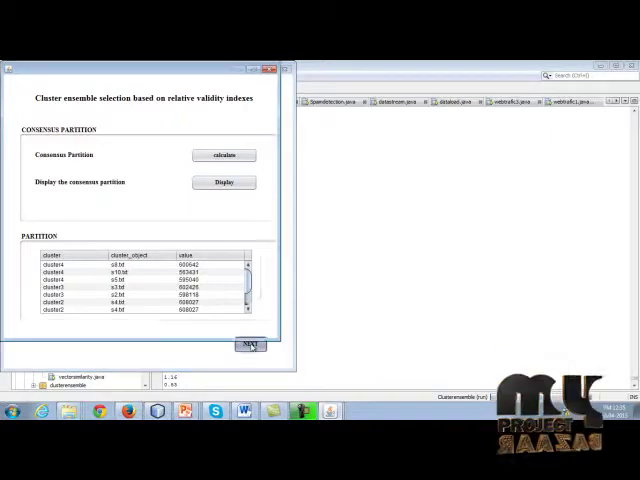
{"action": "left_click", "coordinate": [250, 344]}
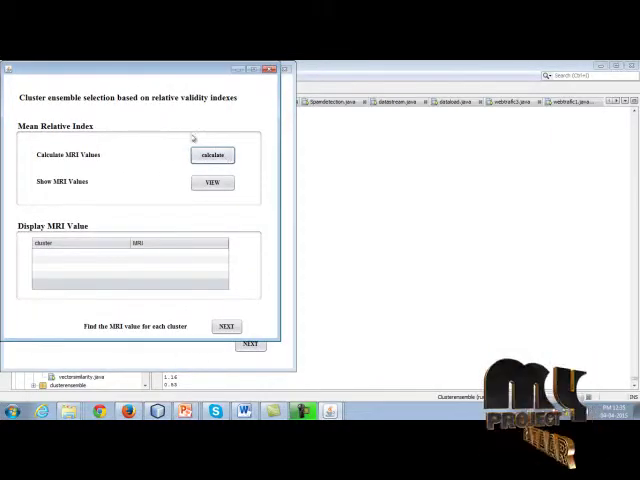
{"action": "left_click", "coordinate": [212, 156]}
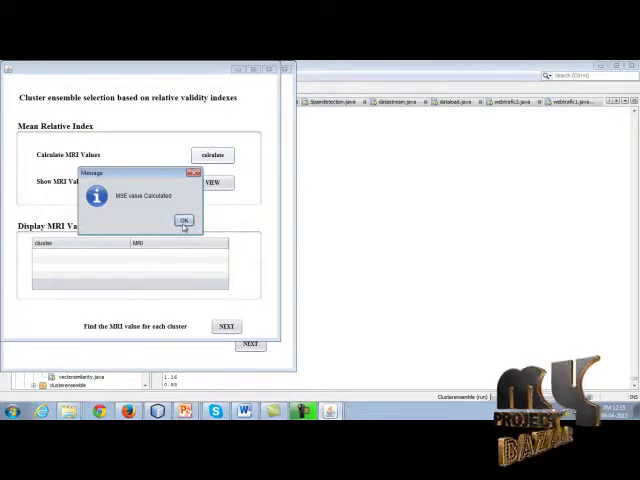
{"action": "left_click", "coordinate": [182, 220]}
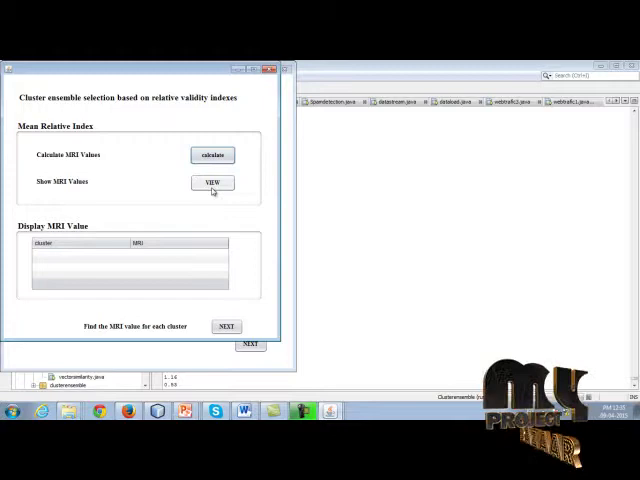
{"action": "left_click", "coordinate": [212, 182]}
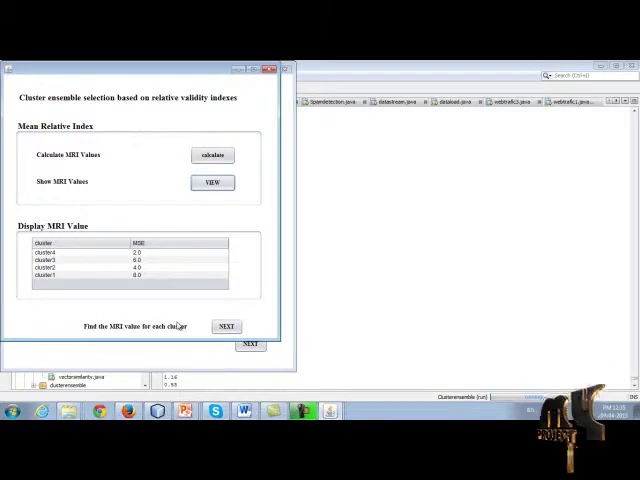
{"action": "left_click", "coordinate": [226, 324]}
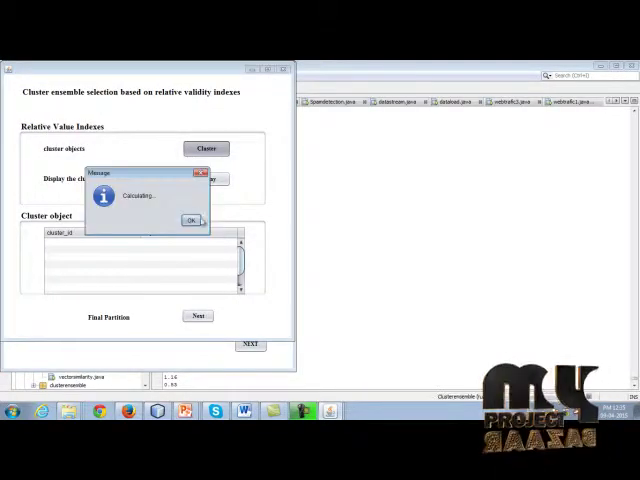
- Confirm the calculation, revisit the consensus partition results, and run the cluster objects calculation
{"action": "left_click", "coordinate": [190, 220]}
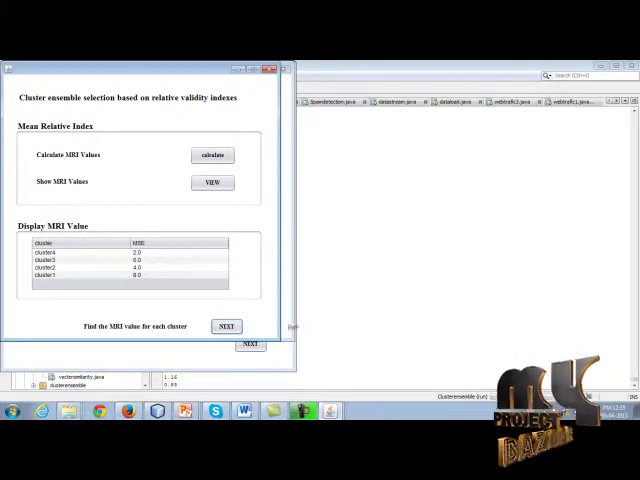
{"action": "left_click", "coordinate": [226, 326]}
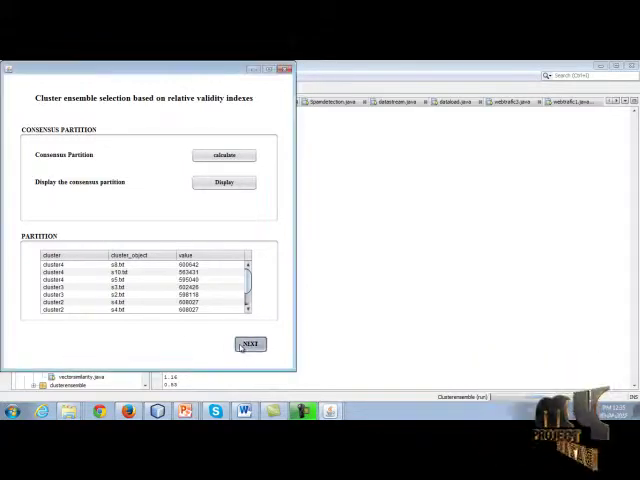
{"action": "left_click", "coordinate": [250, 344]}
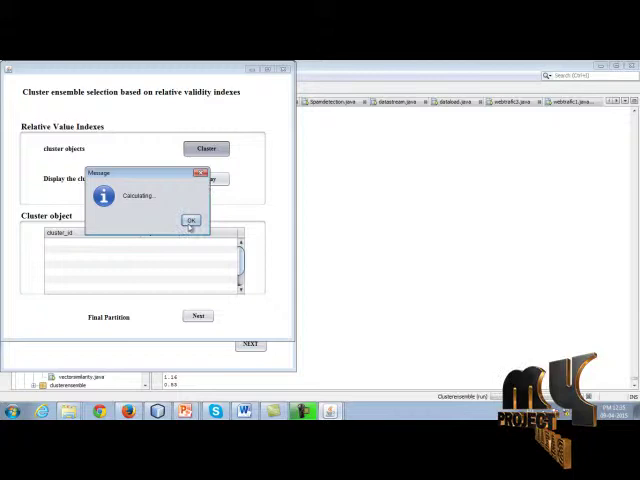
{"action": "left_click", "coordinate": [190, 220]}
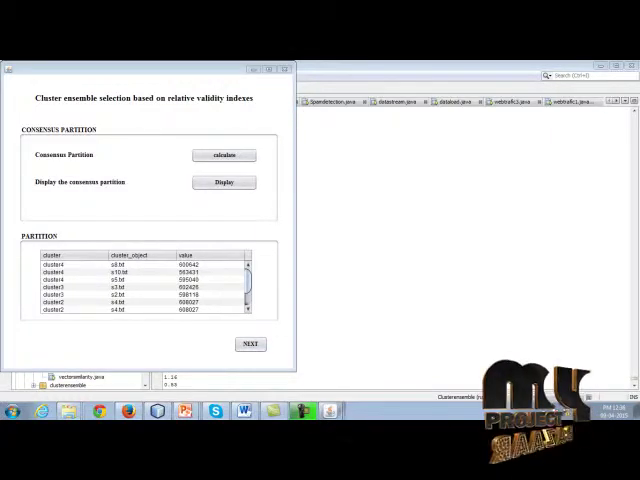
- Revisit the MRI, consensus and cluster screens, return to relative value indexes, and move to final partition
{"action": "left_click", "coordinate": [250, 344]}
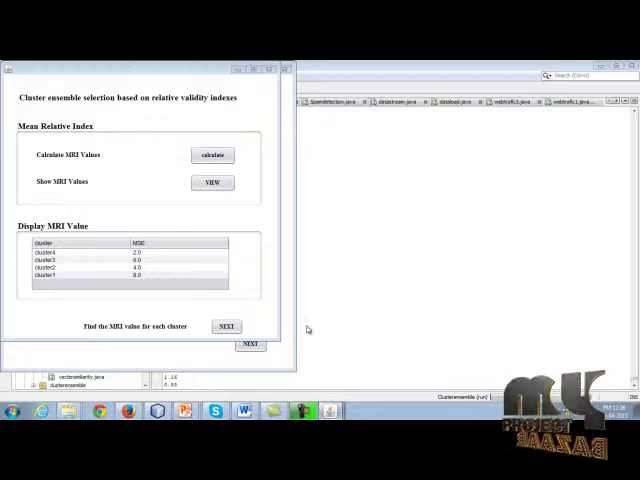
{"action": "left_click", "coordinate": [226, 326]}
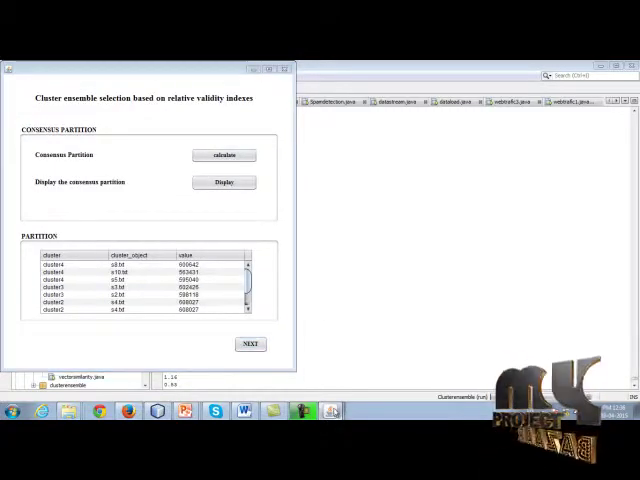
{"action": "left_click", "coordinate": [250, 344]}
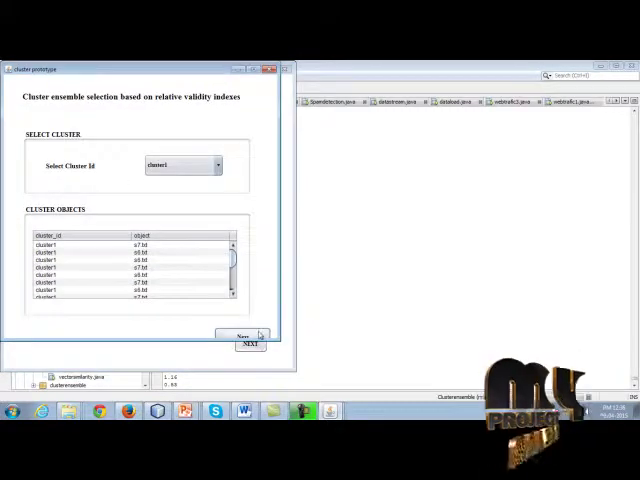
{"action": "left_click", "coordinate": [246, 336]}
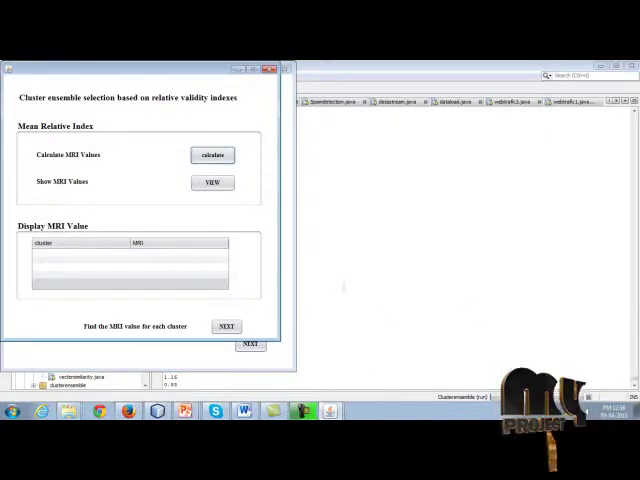
{"action": "left_click", "coordinate": [212, 182]}
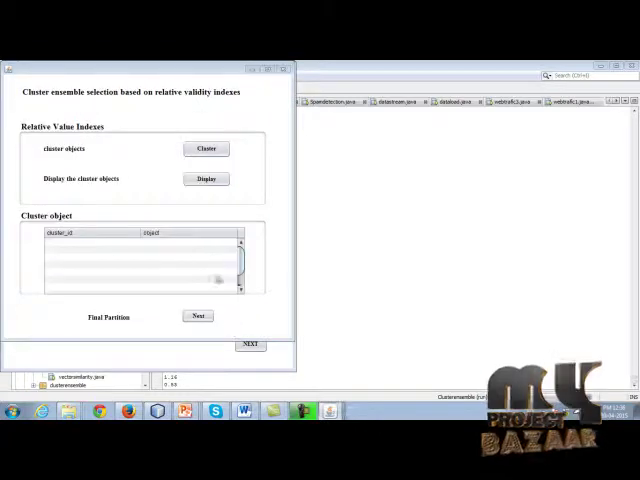
{"action": "left_click", "coordinate": [204, 178]}
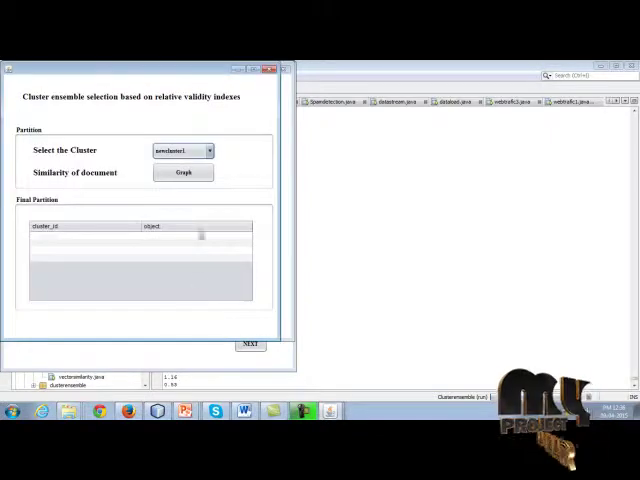
- Select a cluster for the final partition and open its document-similarity comparison graph
{"action": "left_click", "coordinate": [184, 172]}
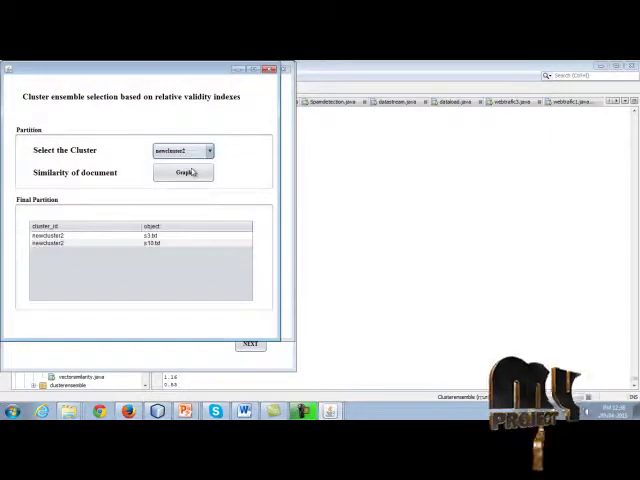
{"action": "left_click", "coordinate": [184, 172]}
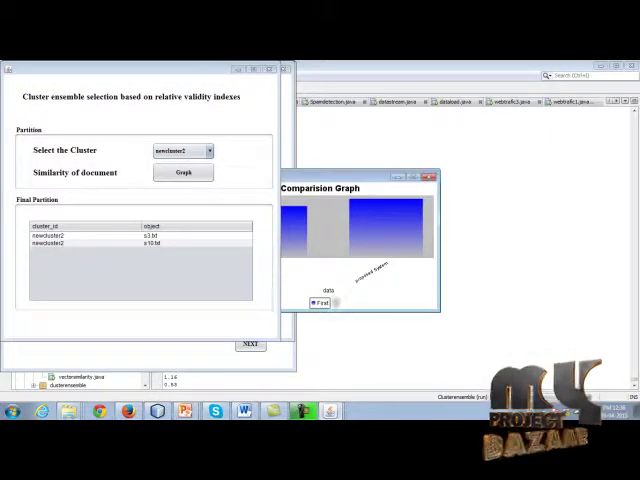
{"action": "mouse_move", "coordinate": [358, 176]}
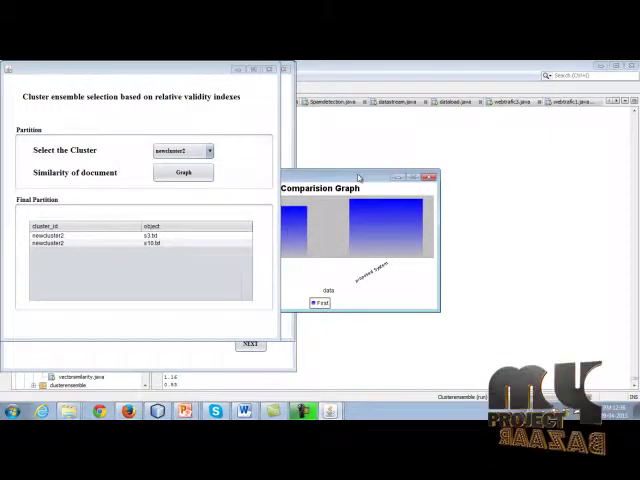